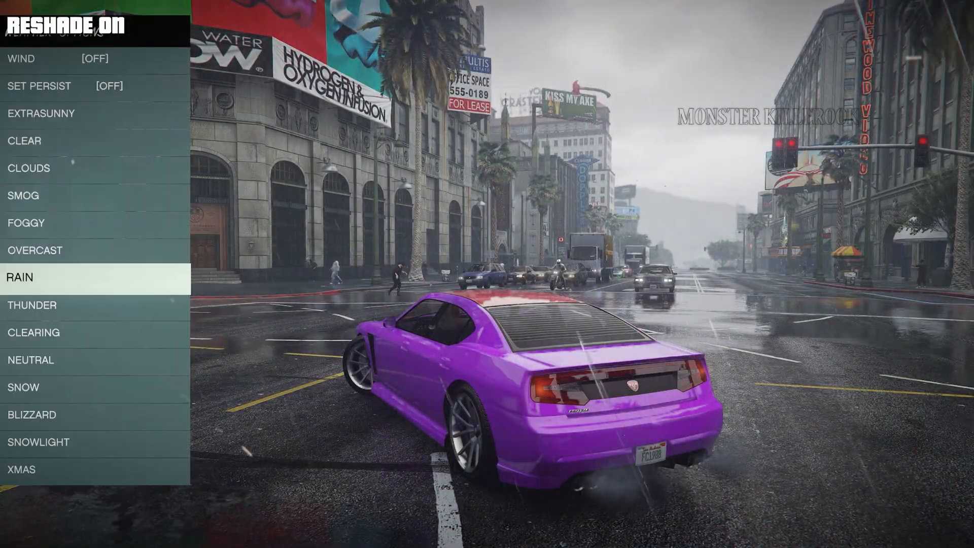
Set the weather to rain, then to foggy, in the Native Trainer weather menu.
click(36, 250)
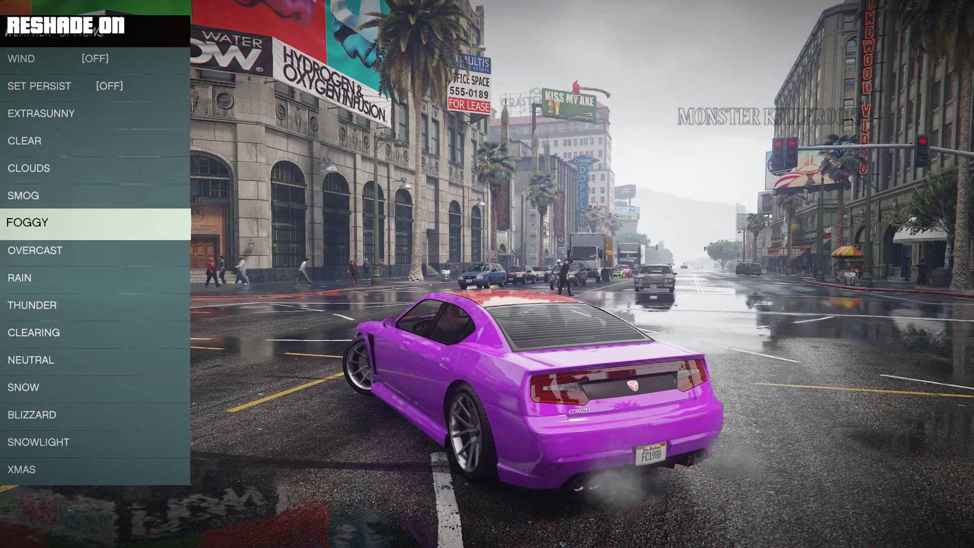
click(26, 223)
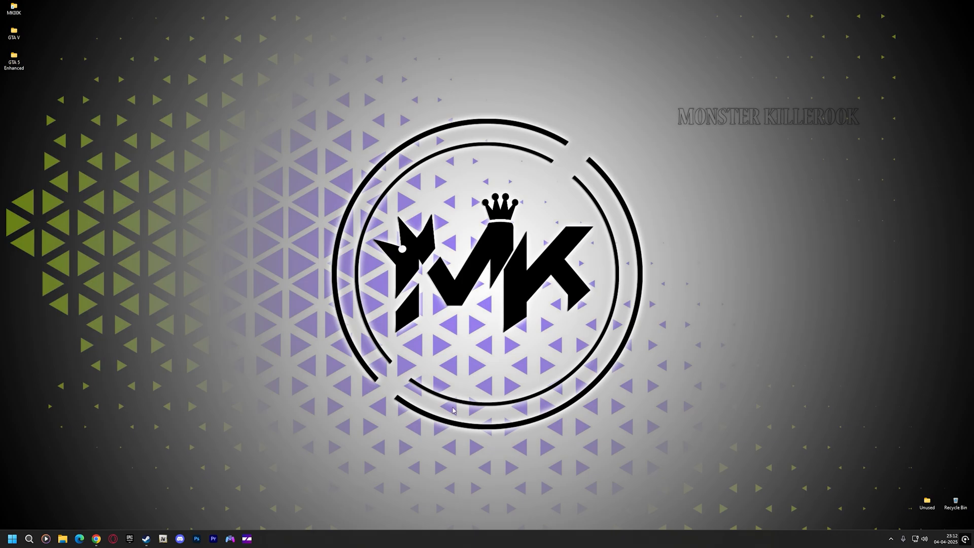
mouse_move(96, 538)
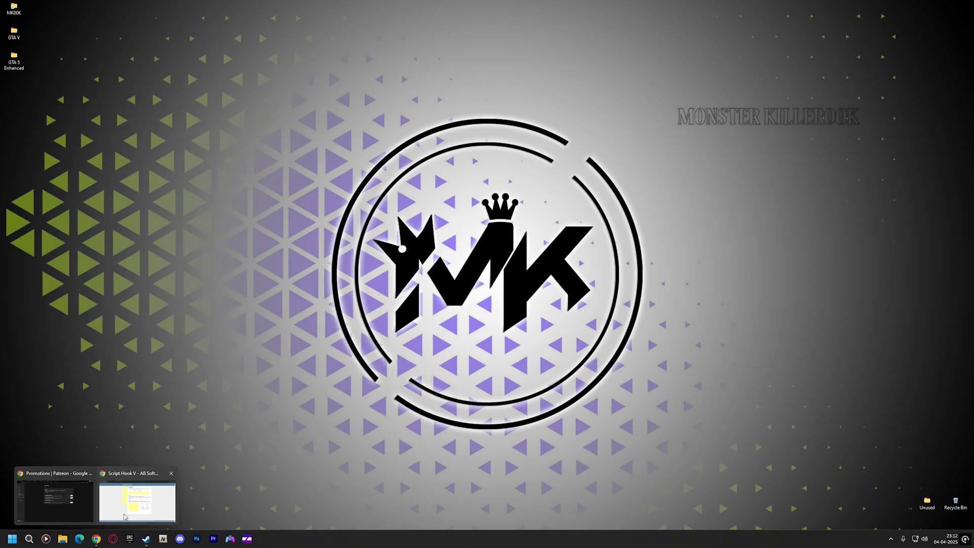
Bring the Chrome window with the creator's Patreon page to the front.
click(136, 500)
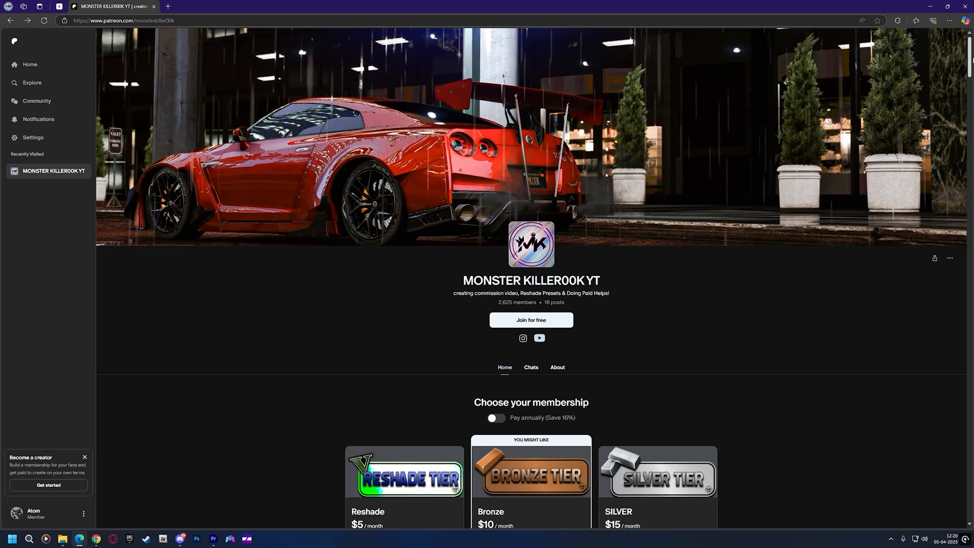
Scroll the creator's posts, visit the checkout for the supporters post, then return to the creator's page.
scroll(down, 3)
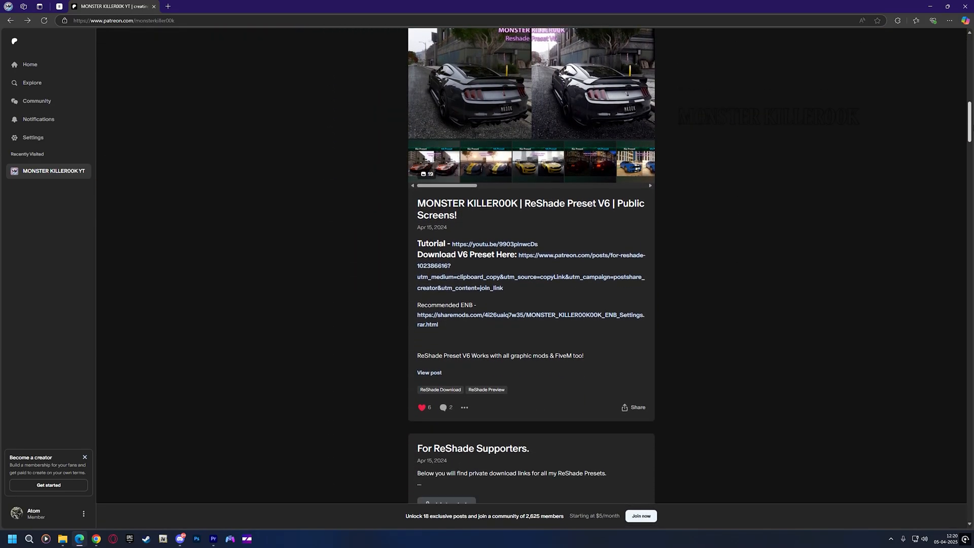
scroll(down, 3)
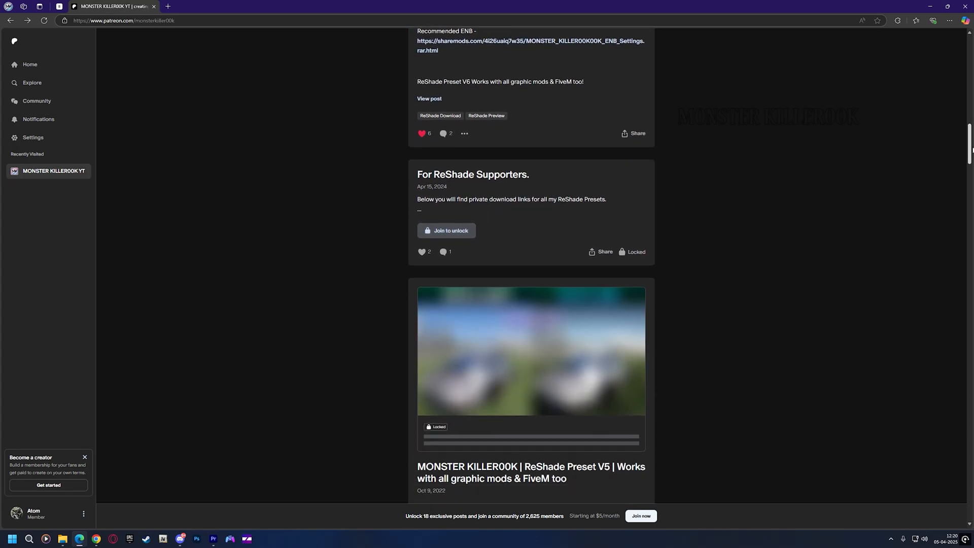
mouse_move(544, 196)
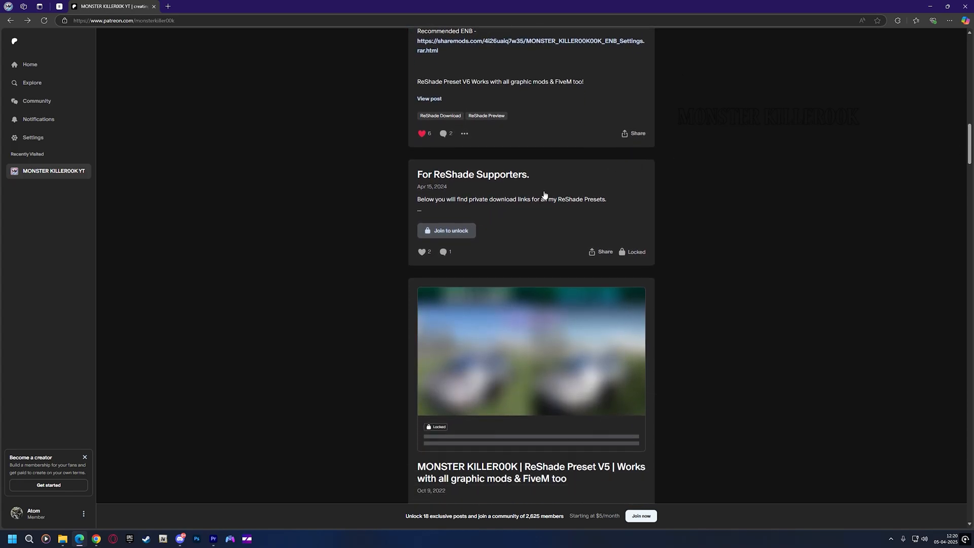
click(446, 230)
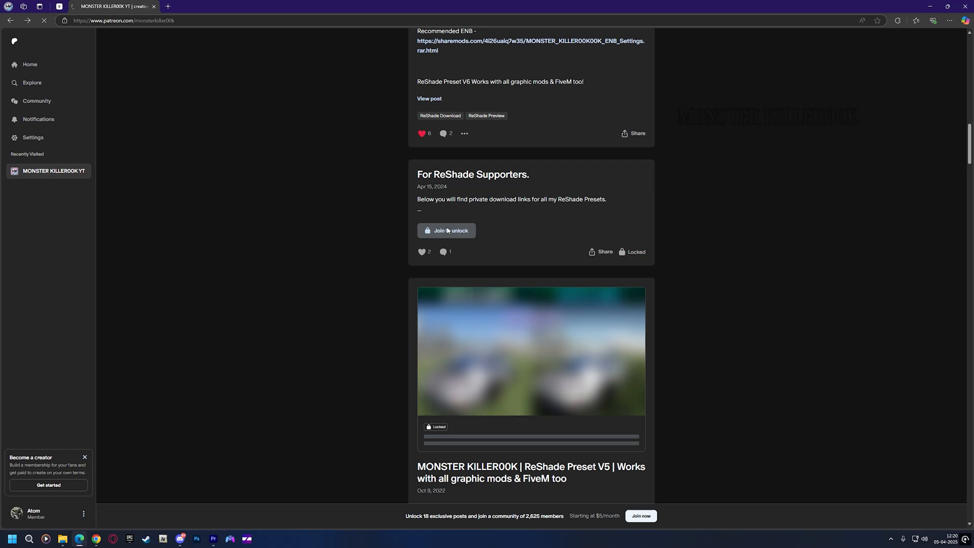
click(447, 230)
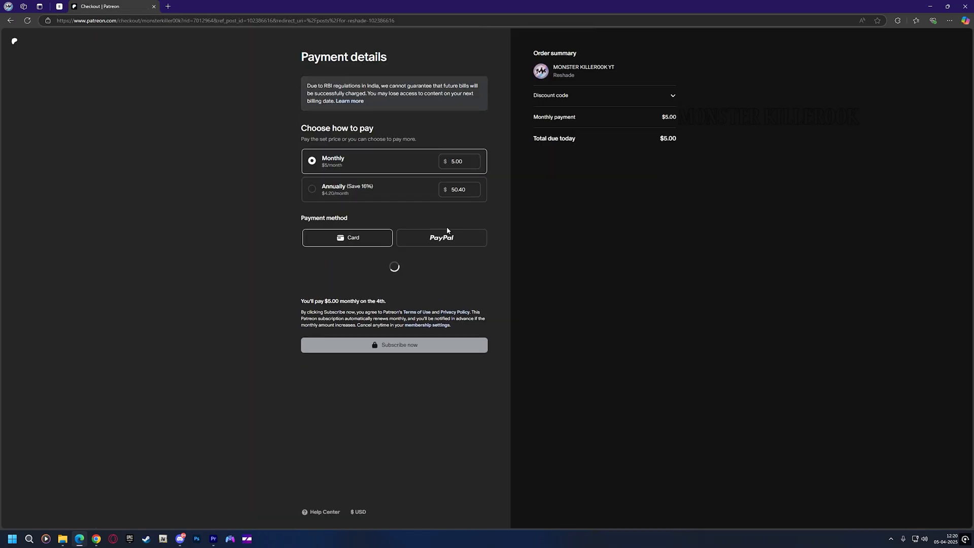
click(10, 20)
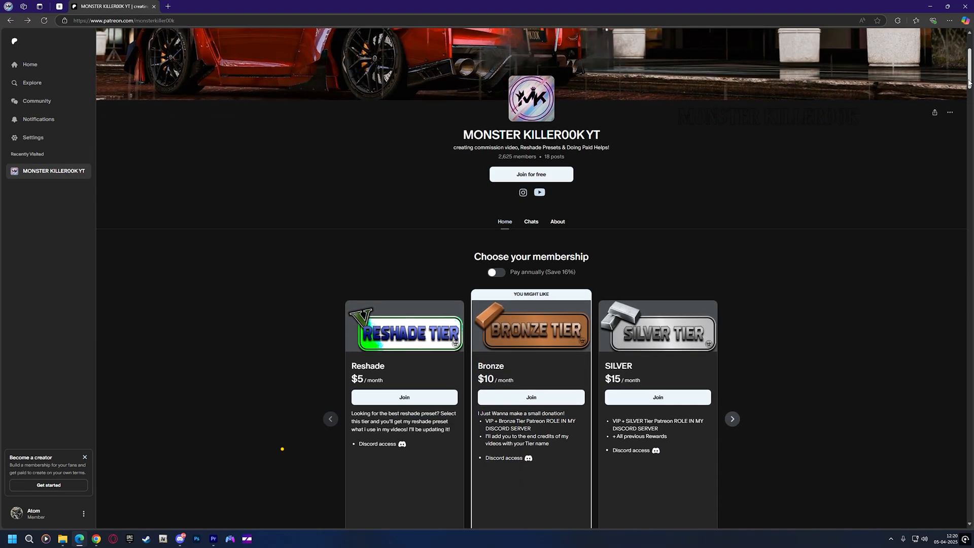
Page through the membership tiers up to CROWN.
scroll(down, 3)
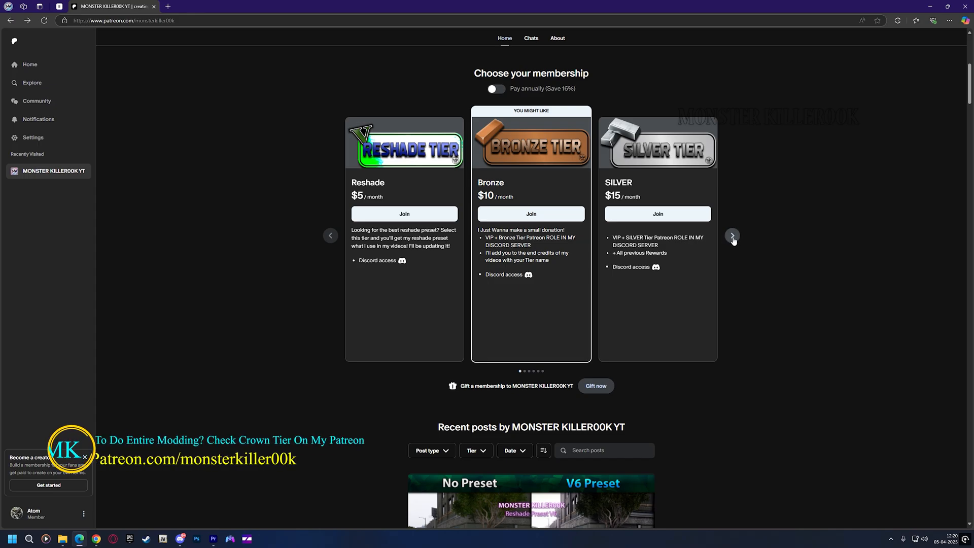
click(731, 236)
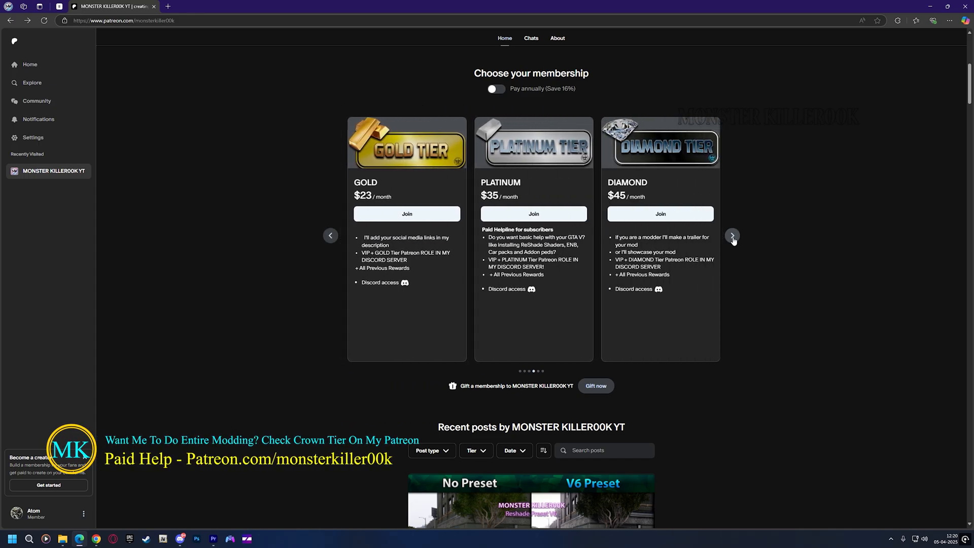
click(732, 236)
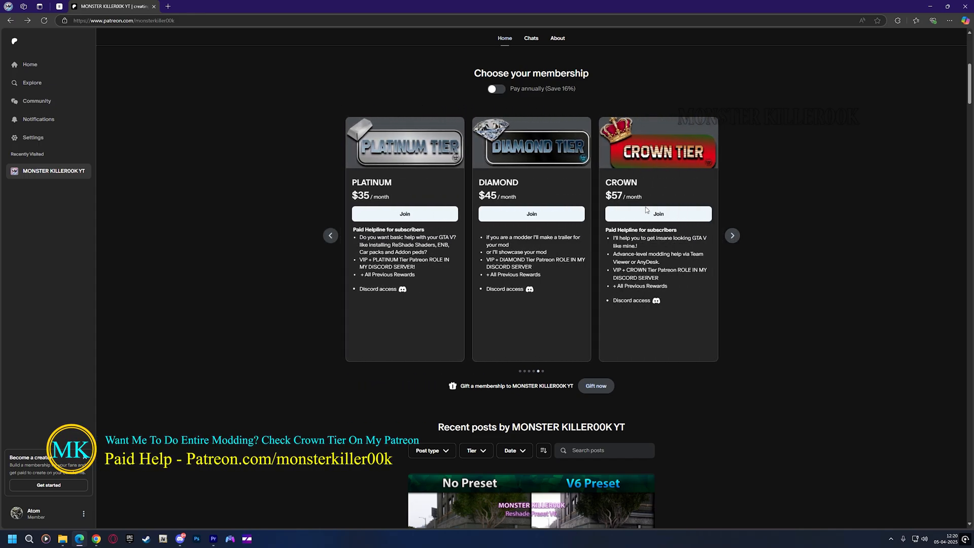
mouse_move(657, 214)
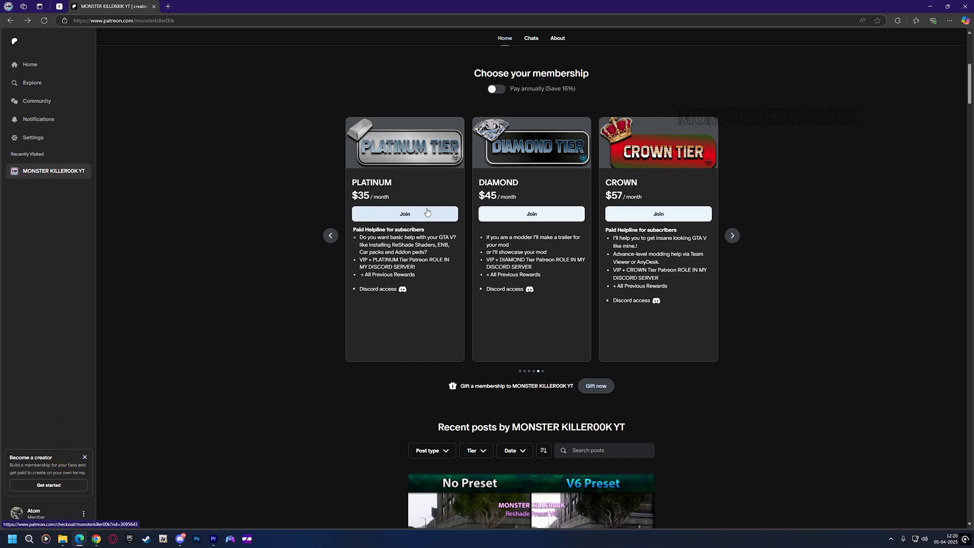
mouse_move(921, 129)
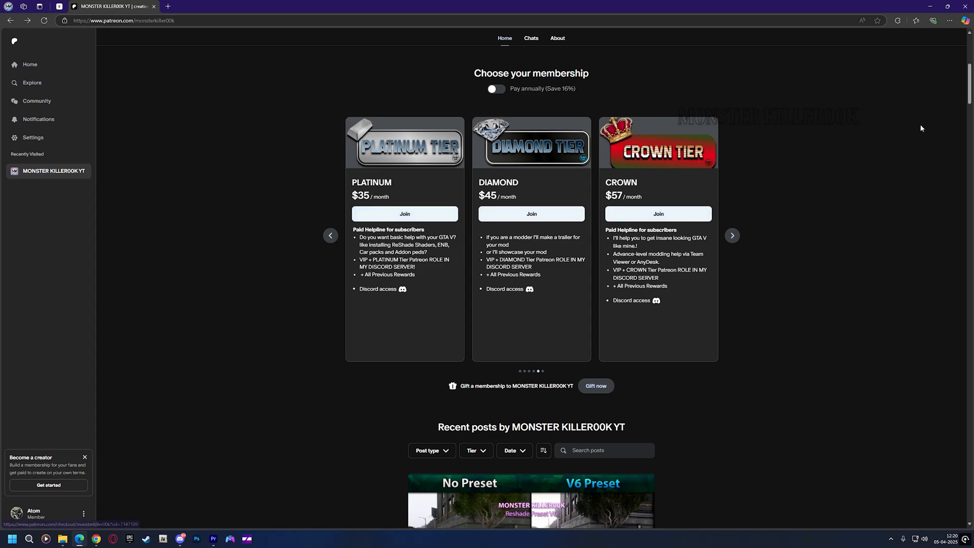
scroll(up, 3)
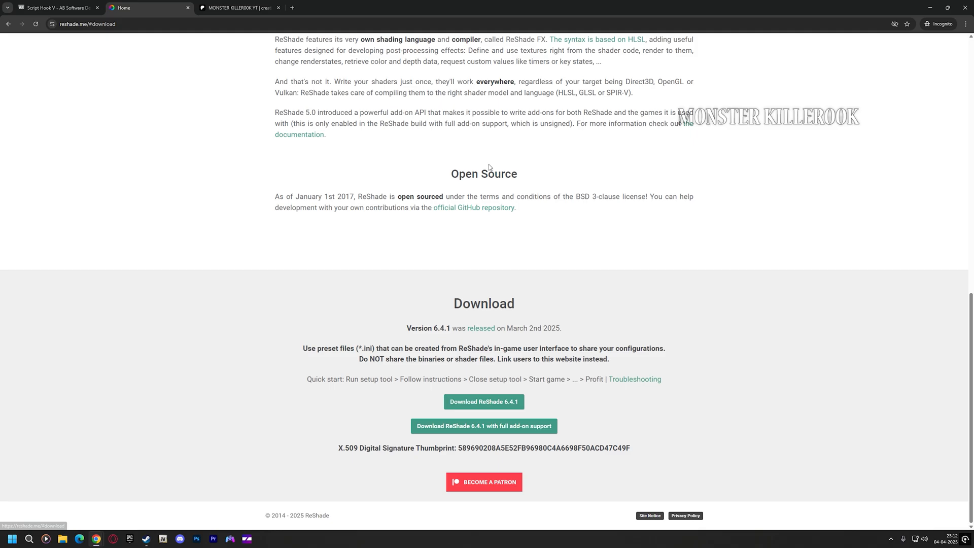
click(483, 402)
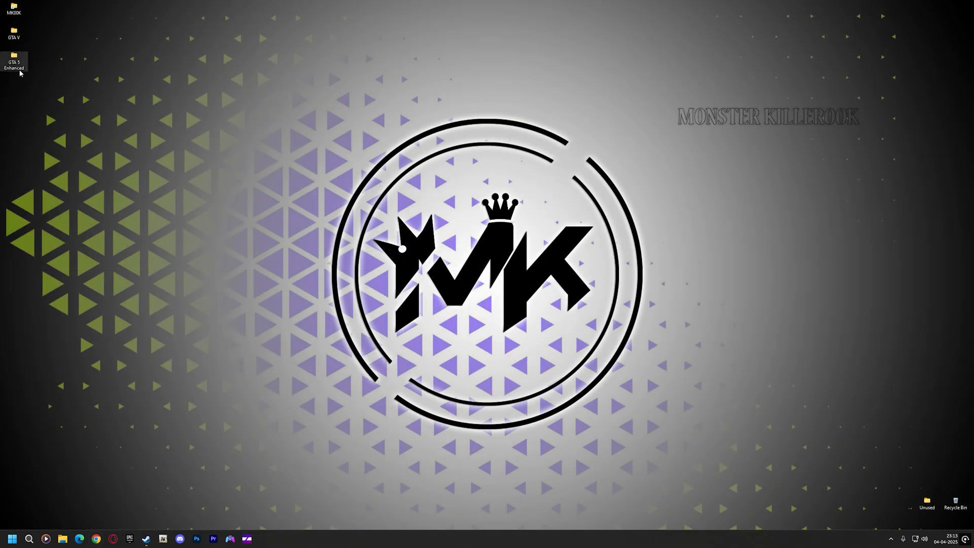
Open the GTA 5 Enhanced folder and browse Grand Theft Auto V Enhanced's local files from Steam.
double_click(13, 56)
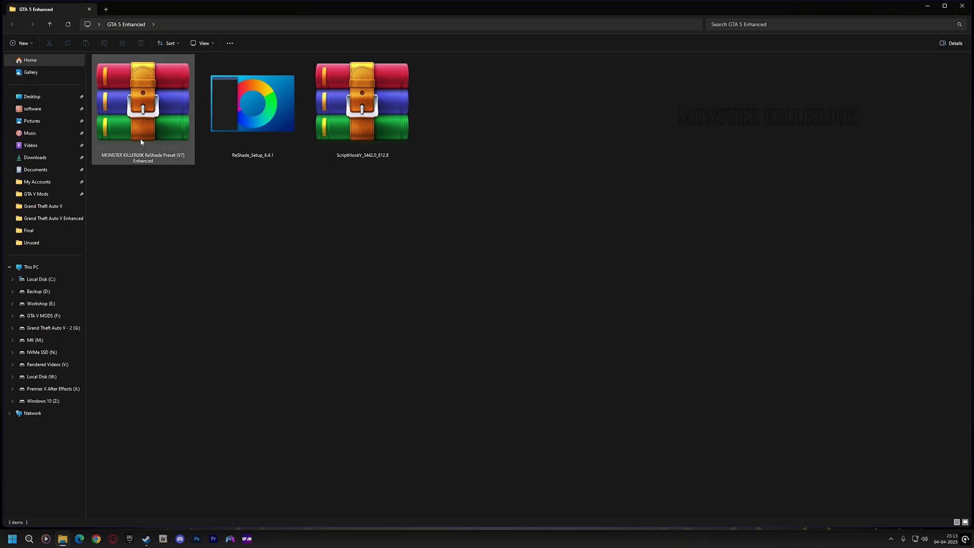
double_click(362, 103)
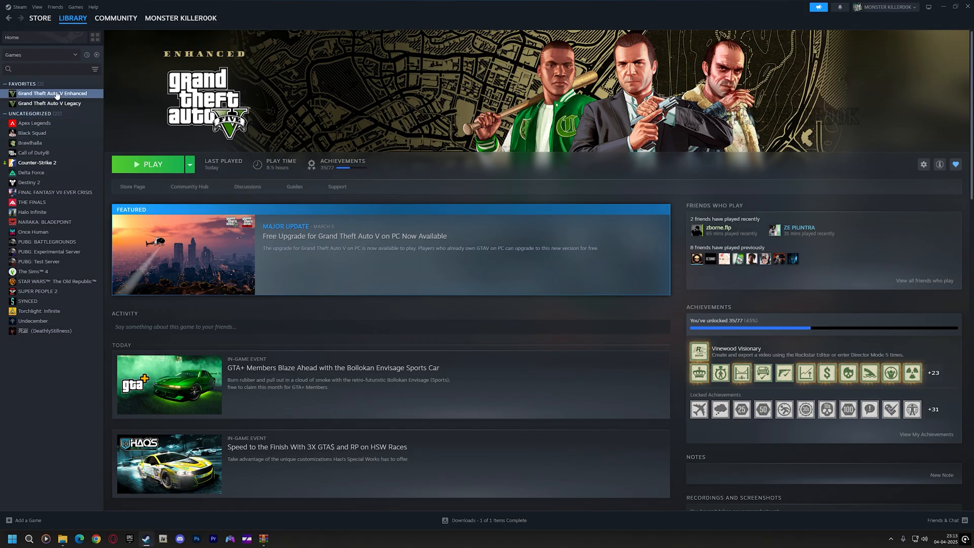
right_click(53, 94)
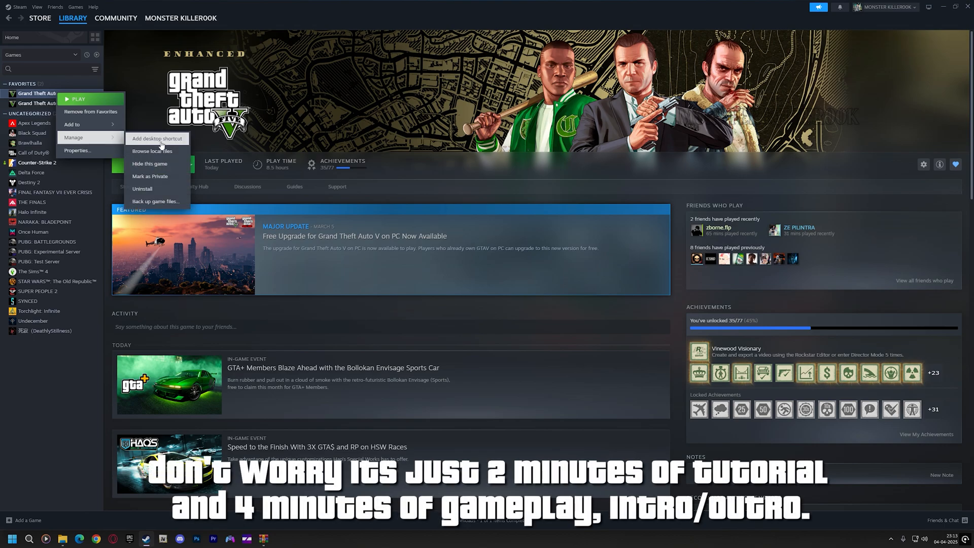
click(152, 152)
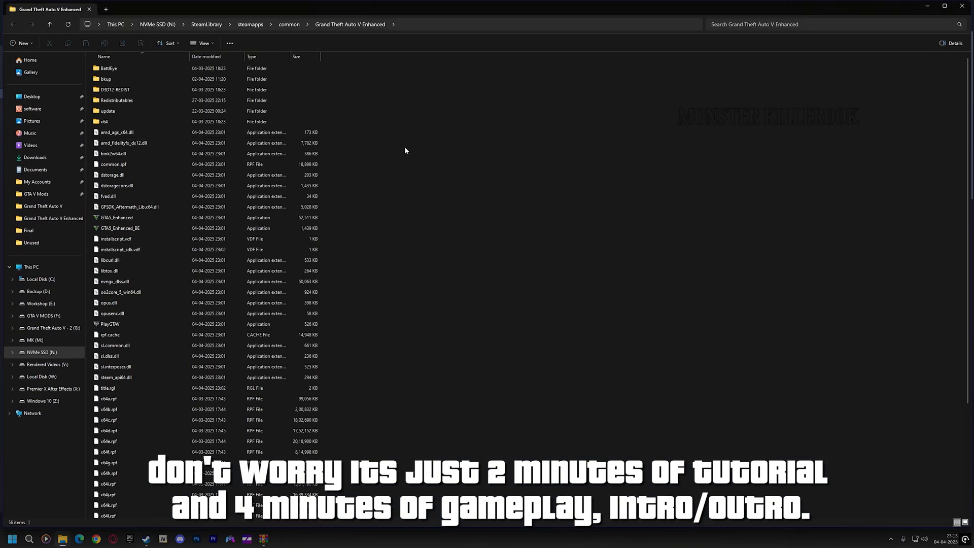
Return to the GTA 5 Enhanced folder and run ReShade_Setup_6.4.1.
key(alt+tab)
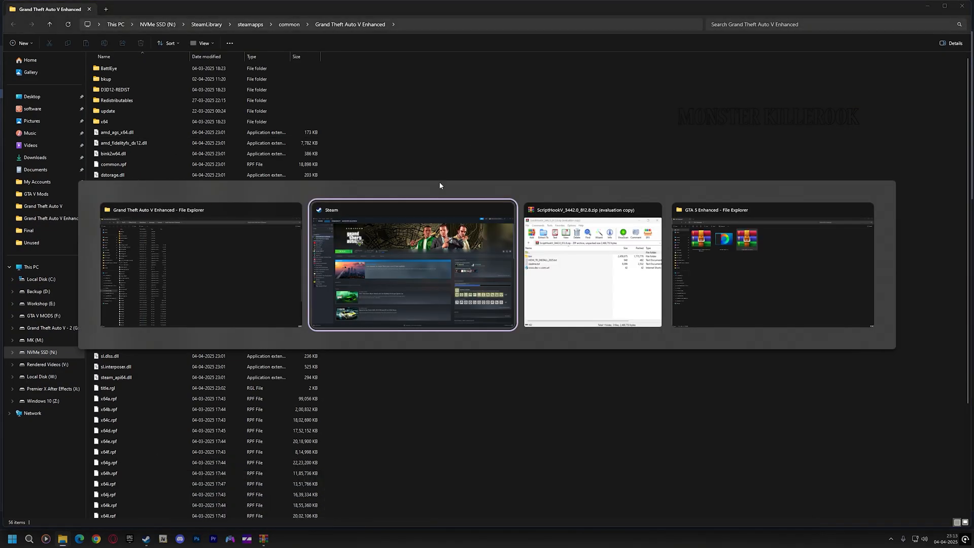
click(590, 266)
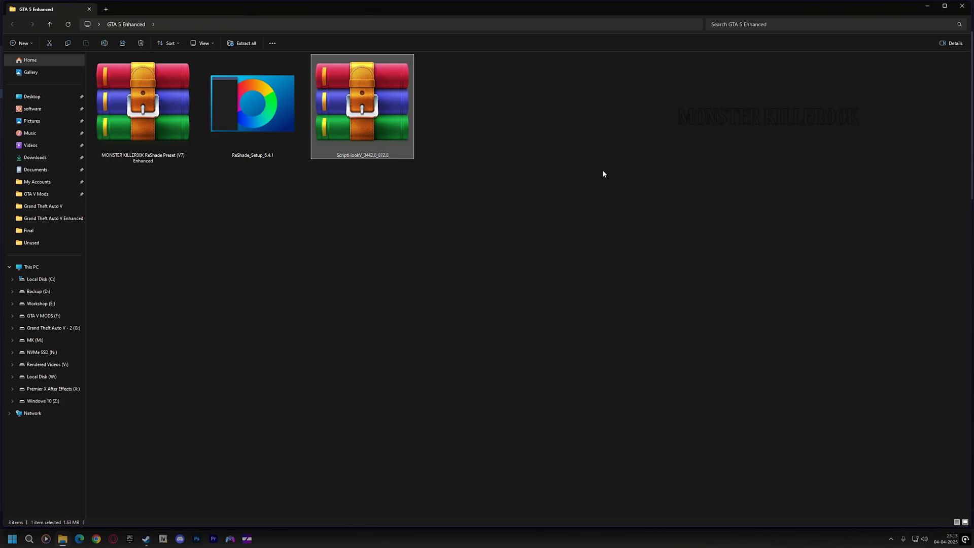
click(252, 103)
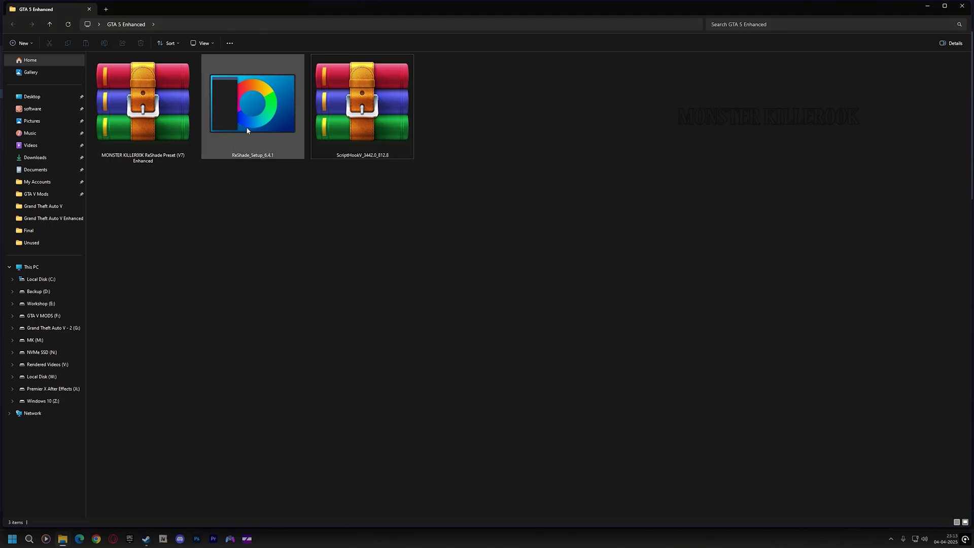
double_click(253, 103)
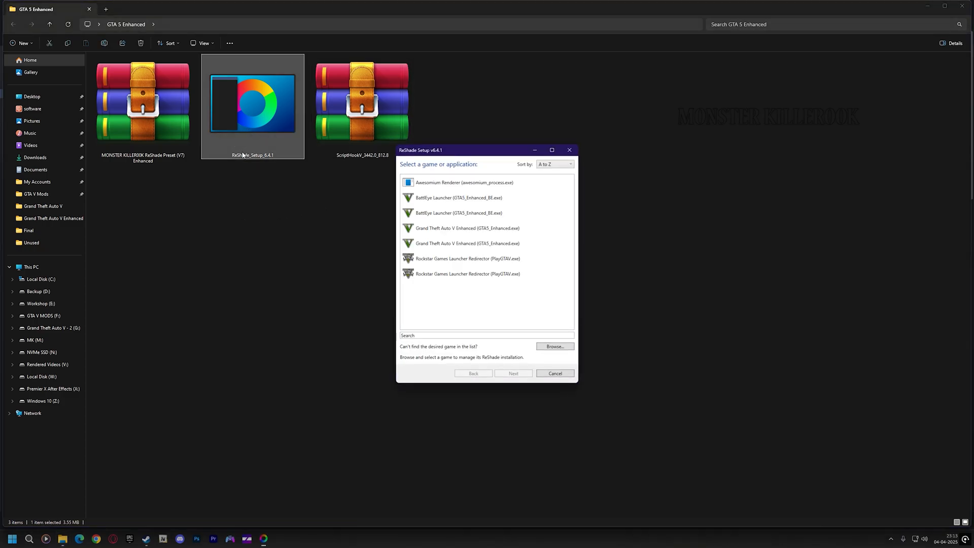
Choose the GTA5_Enhanced executable as ReShade's target game and continue.
click(554, 346)
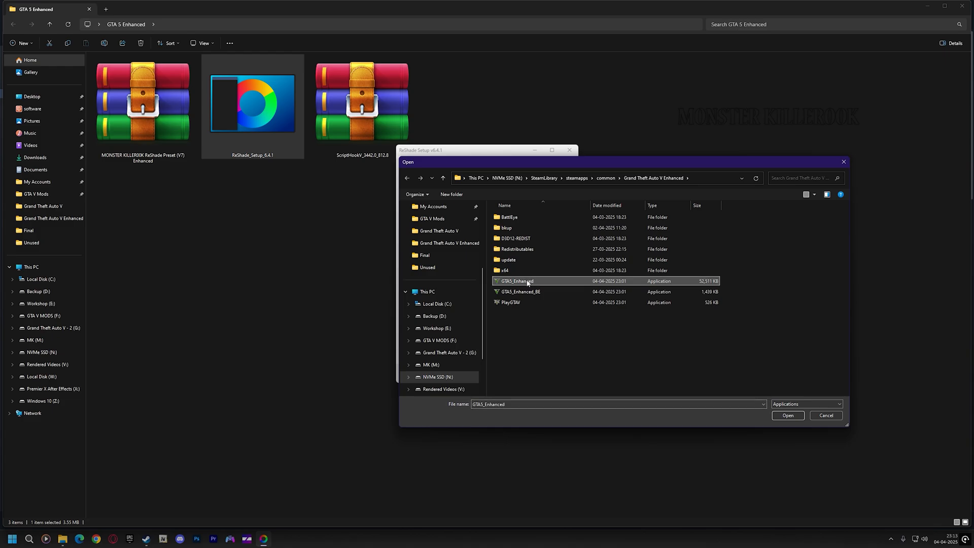
click(787, 415)
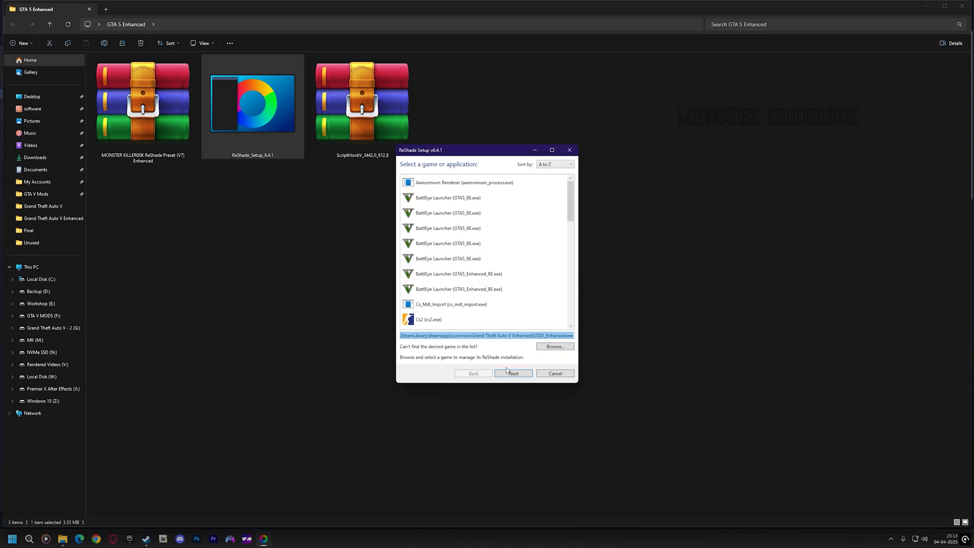
click(513, 373)
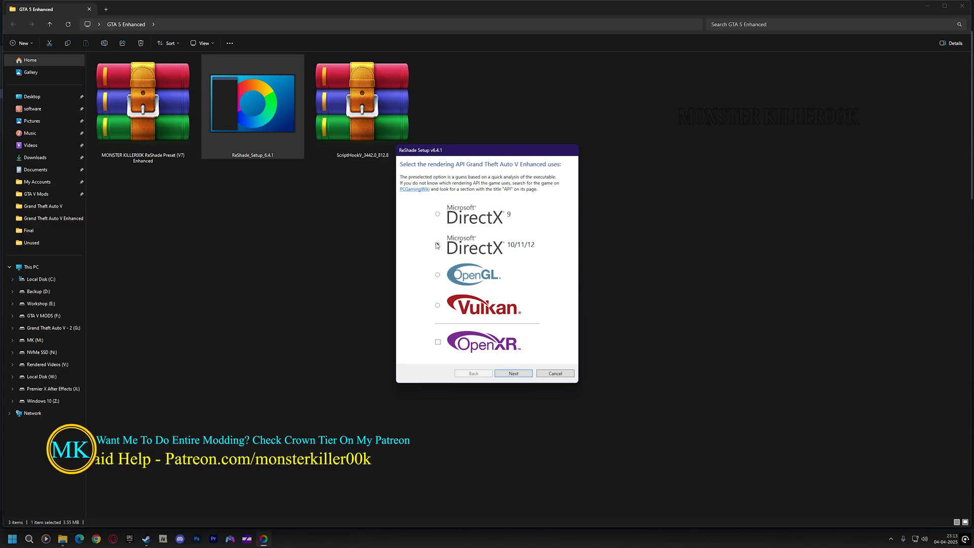
Pick DirectX 10/11/12 as the rendering API and install with all effect packages checked.
click(438, 245)
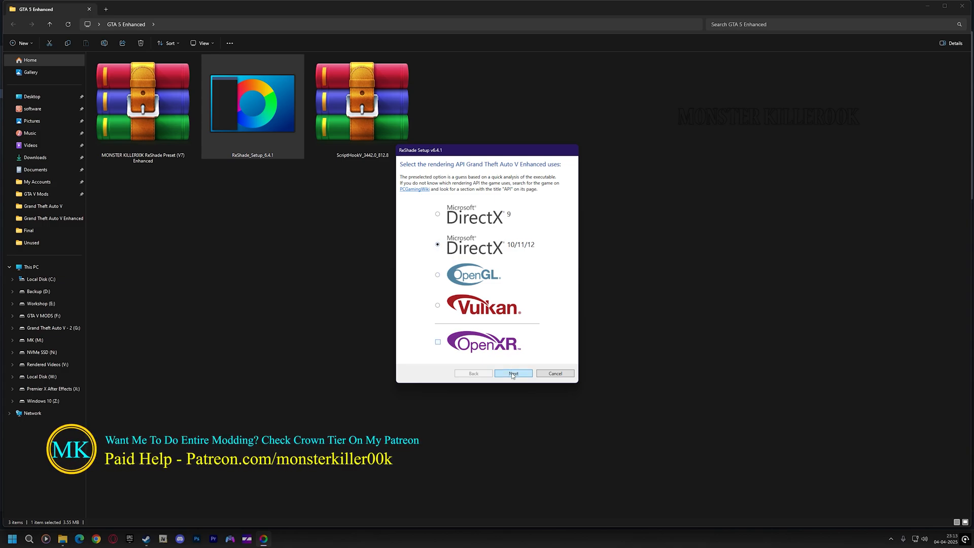
click(513, 372)
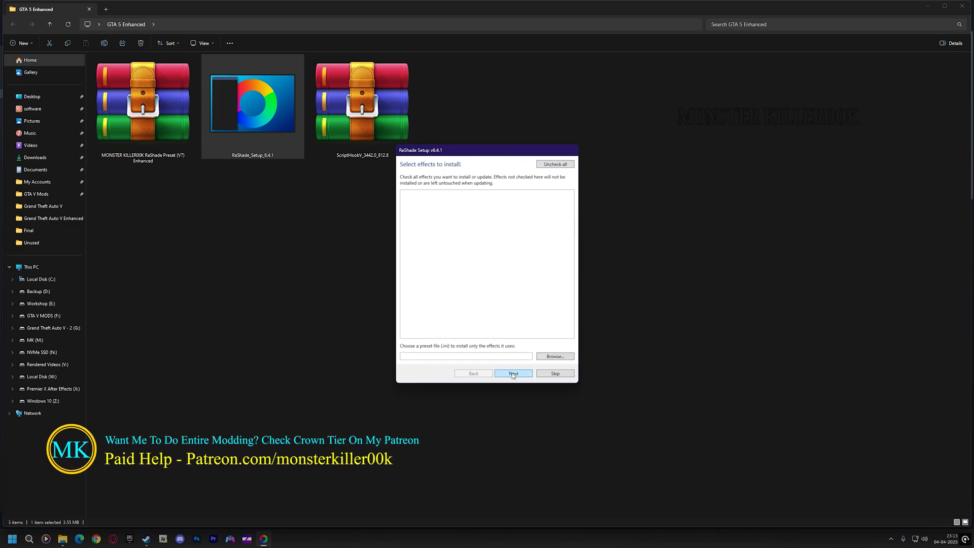
click(514, 374)
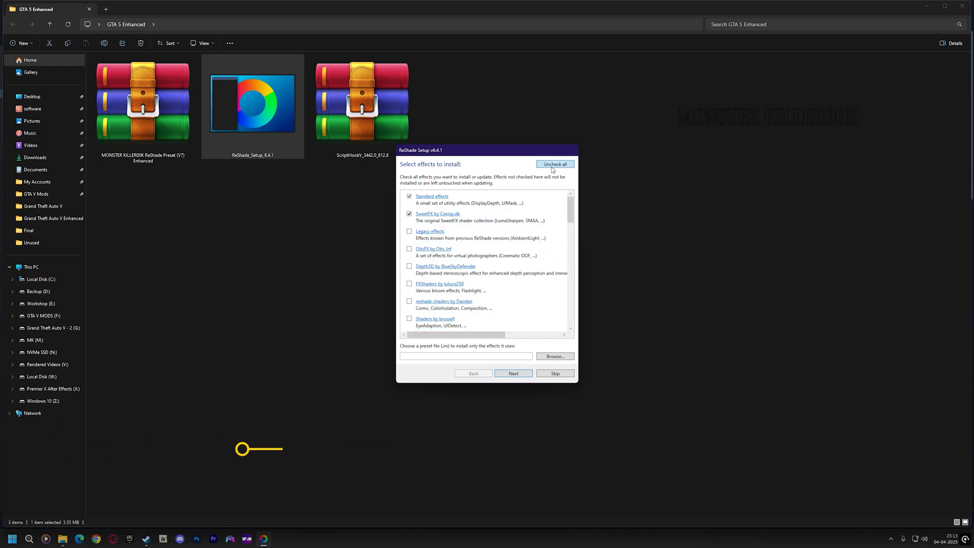
click(554, 165)
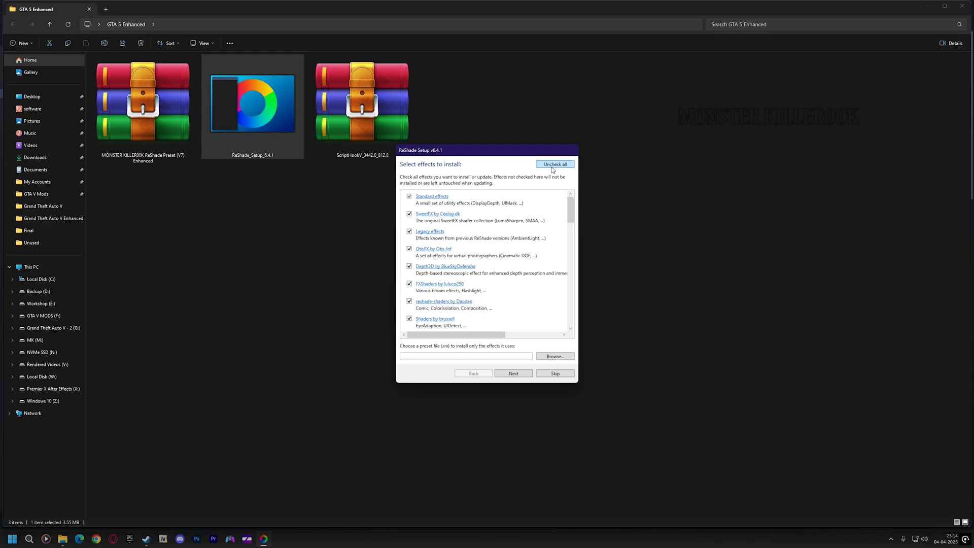
click(514, 373)
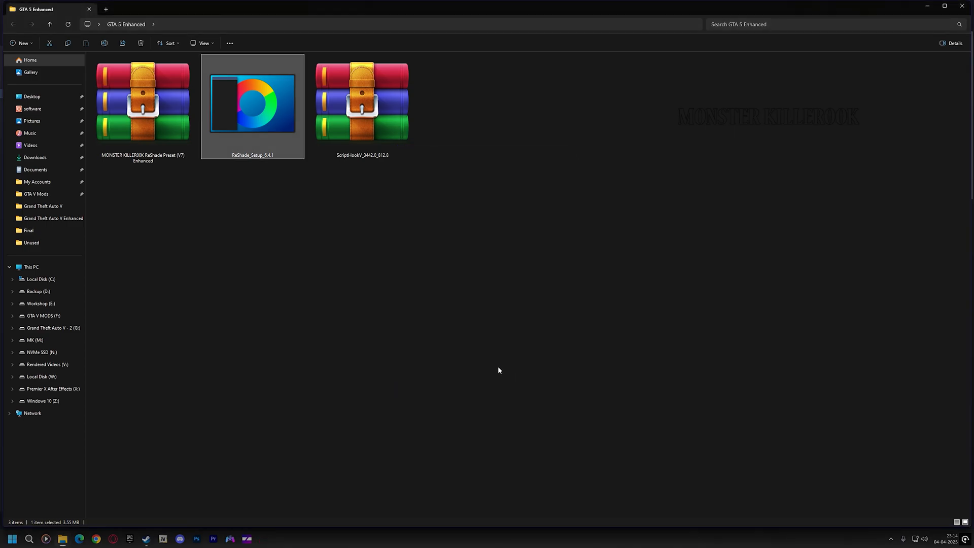
Extract the V7 preset .rar archive with WinRAR, confirming its password.
click(143, 102)
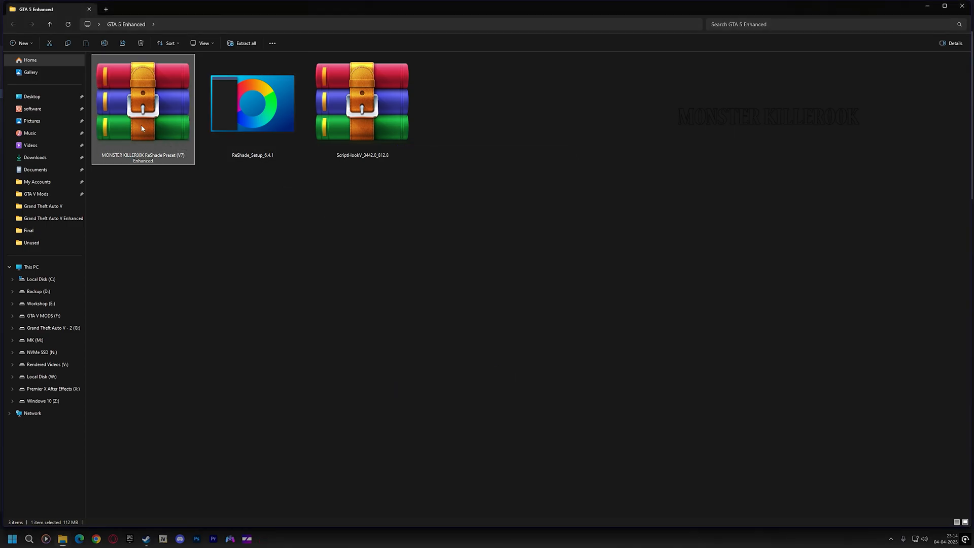
right_click(142, 109)
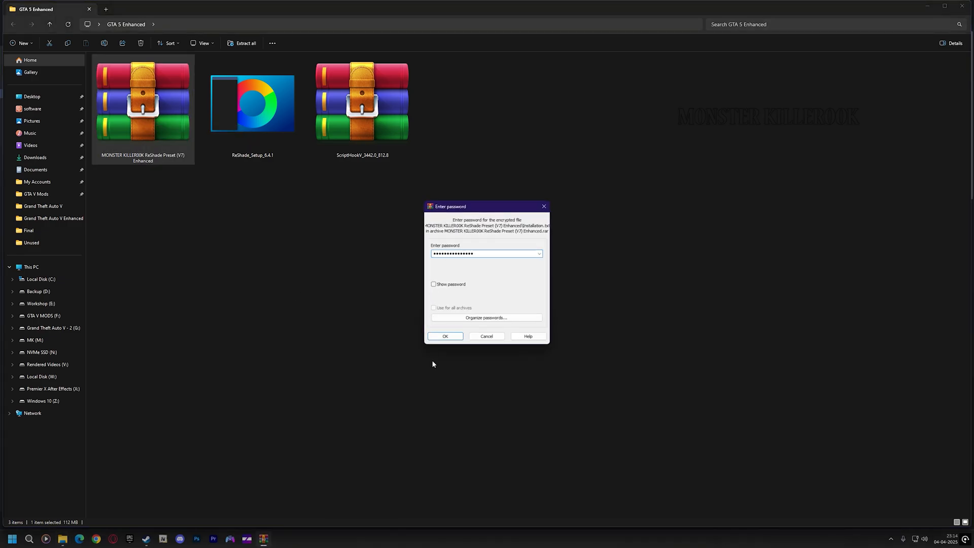
click(444, 336)
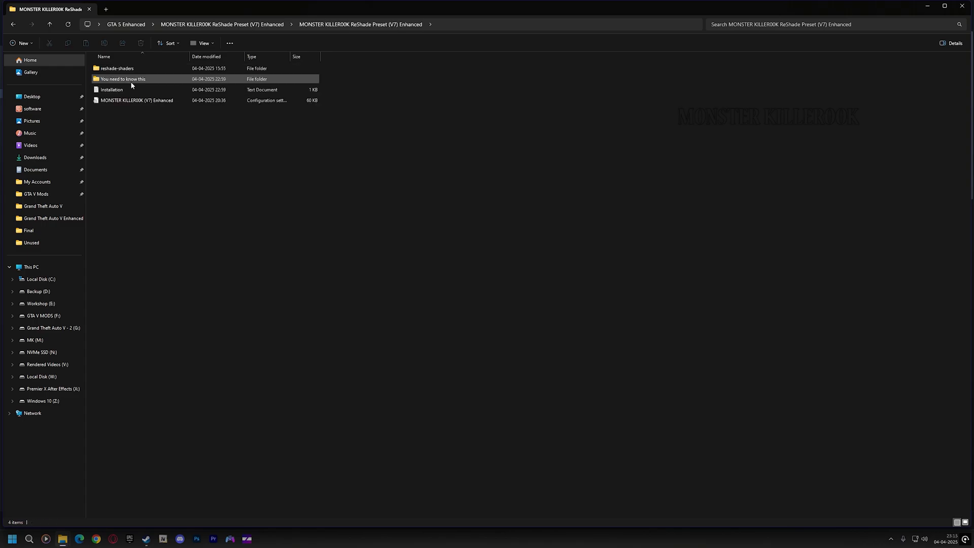
click(111, 89)
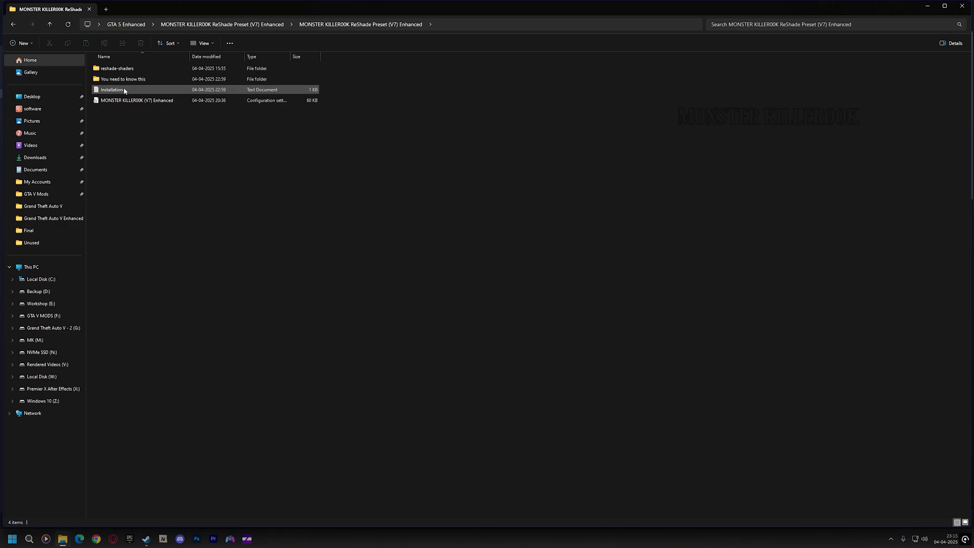
double_click(112, 90)
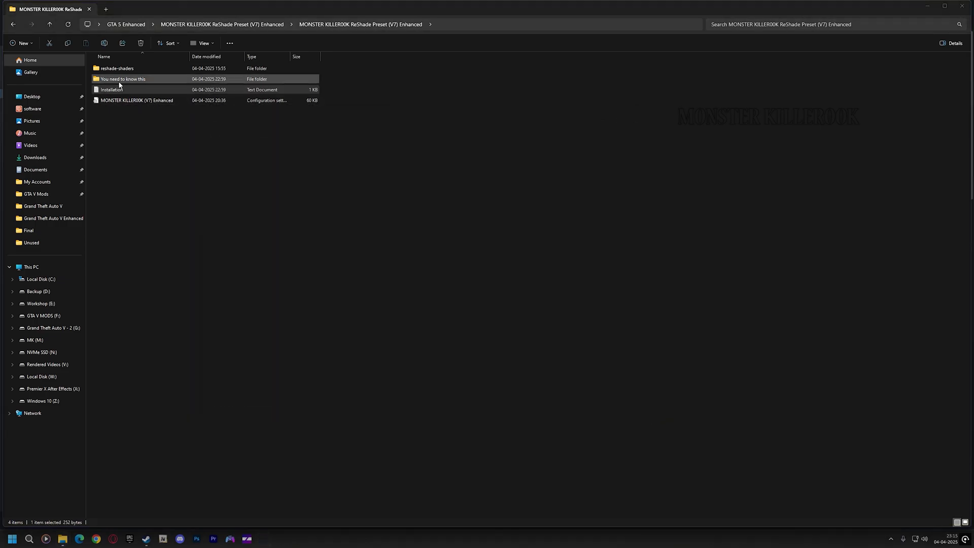
double_click(123, 79)
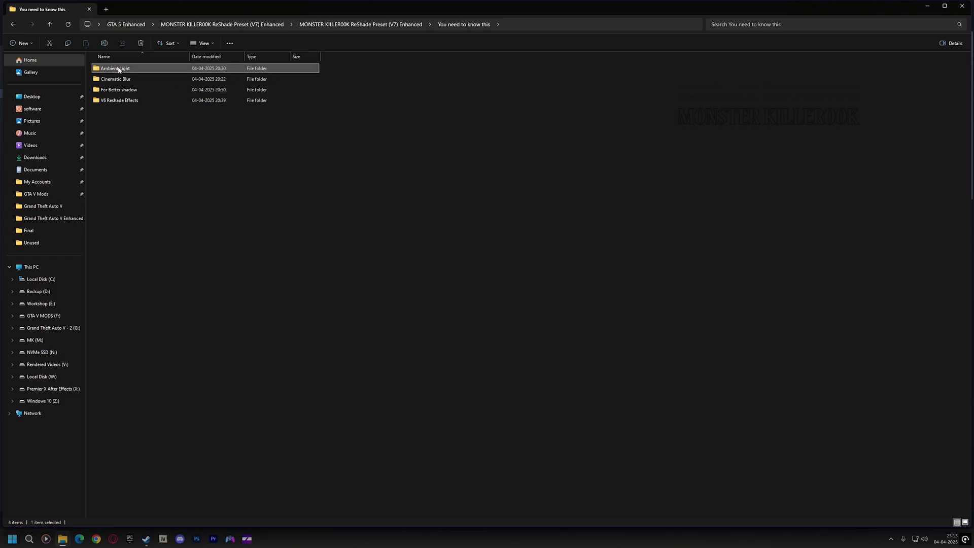
double_click(115, 68)
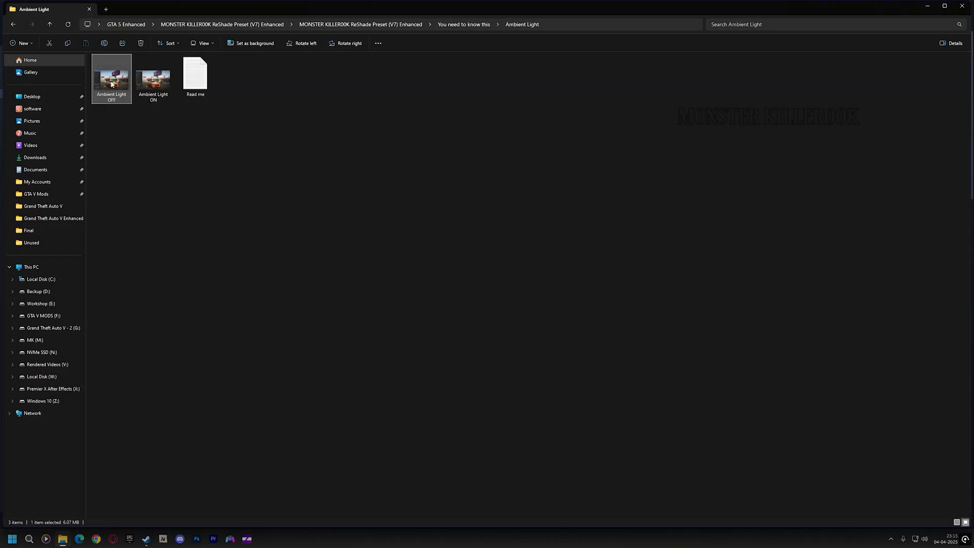
double_click(153, 78)
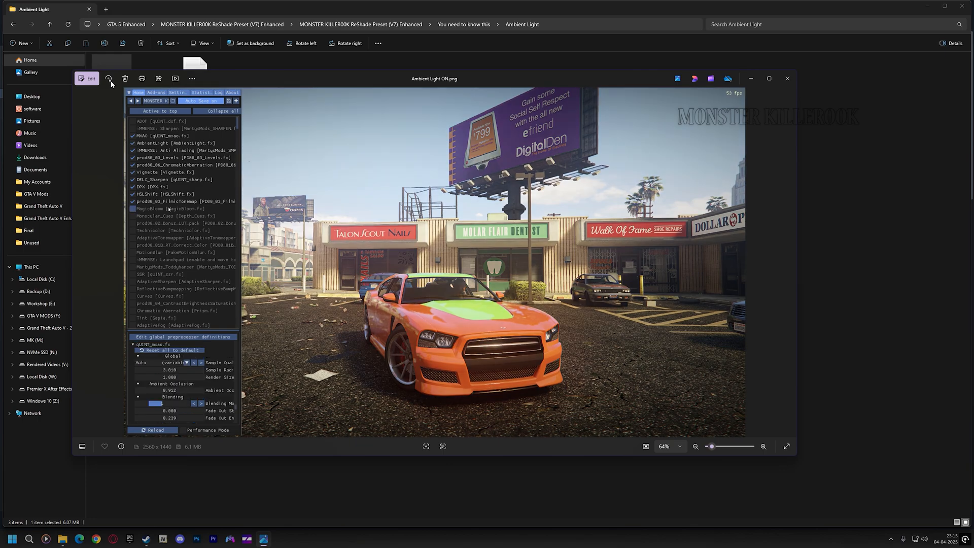
click(786, 78)
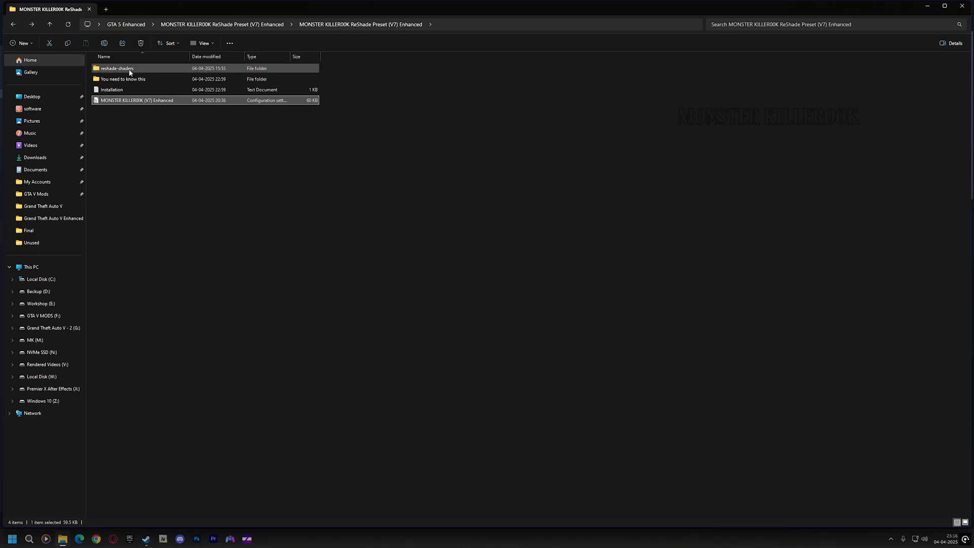
Copy reshade-shaders and the preset .ini into the GTA V Enhanced install folder.
right_click(129, 68)
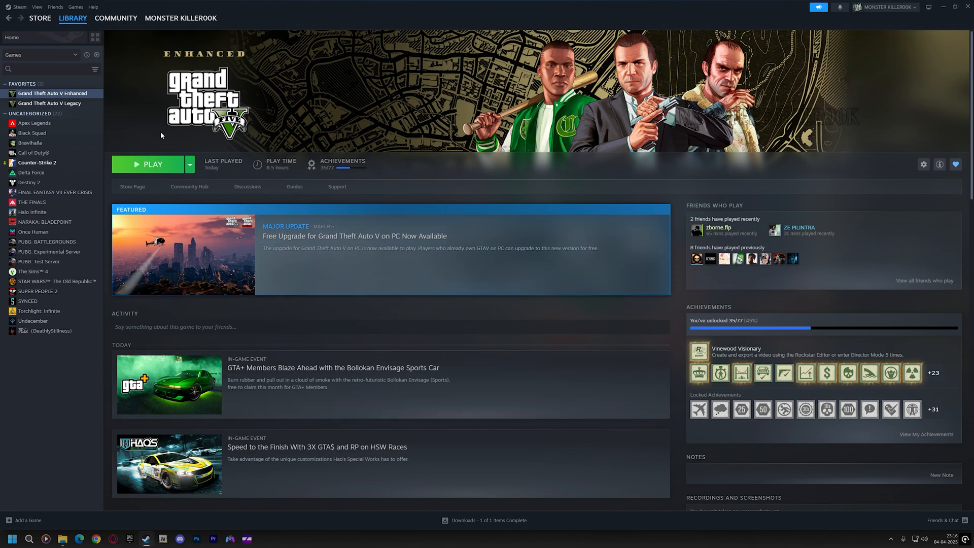
Launch Grand Theft Auto V Enhanced from the Steam Library.
click(151, 164)
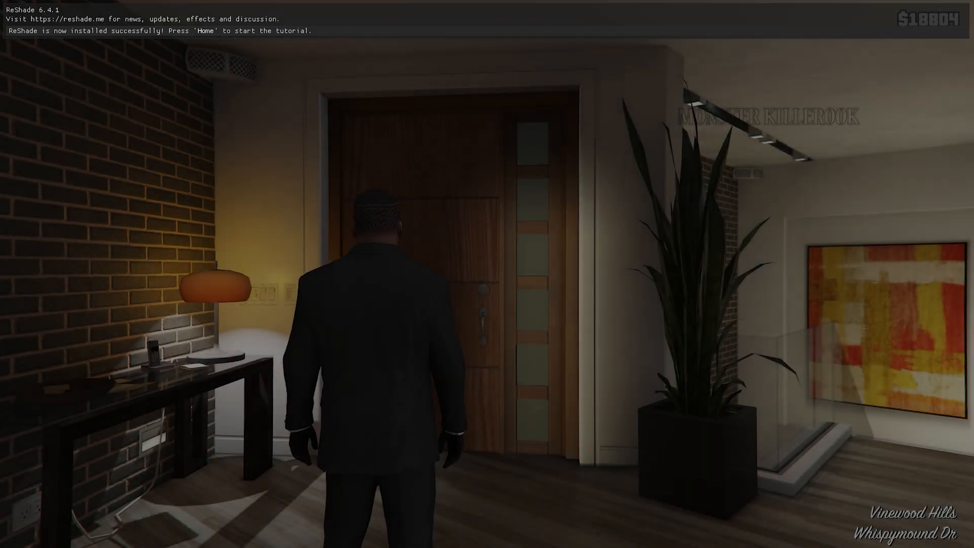
Bring up the ReShade overlay with Home and finish the first-run tutorial.
key(w)
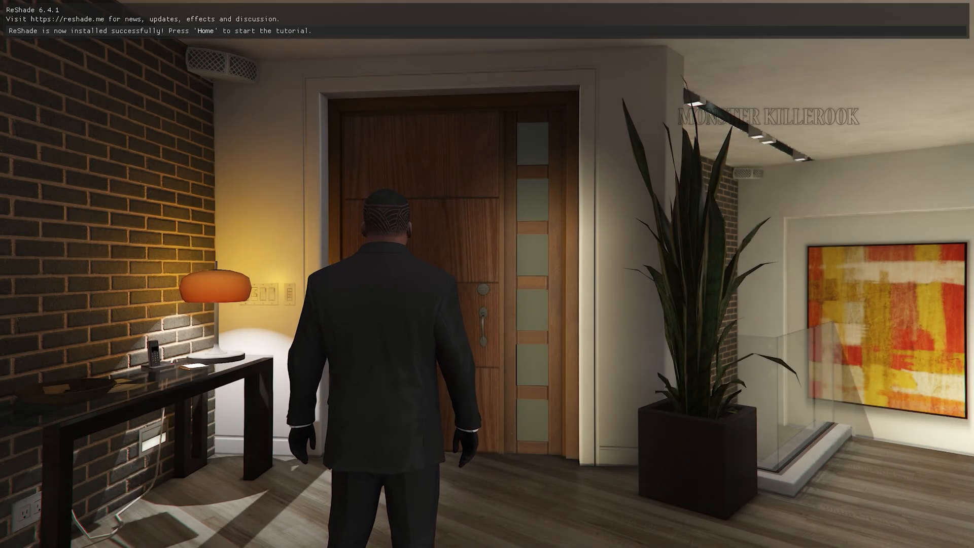
key(Home)
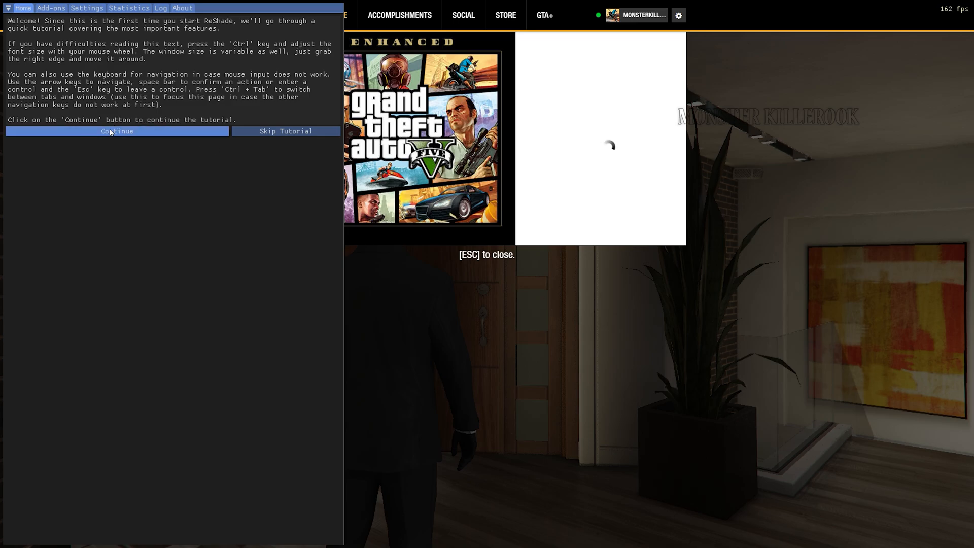
click(116, 131)
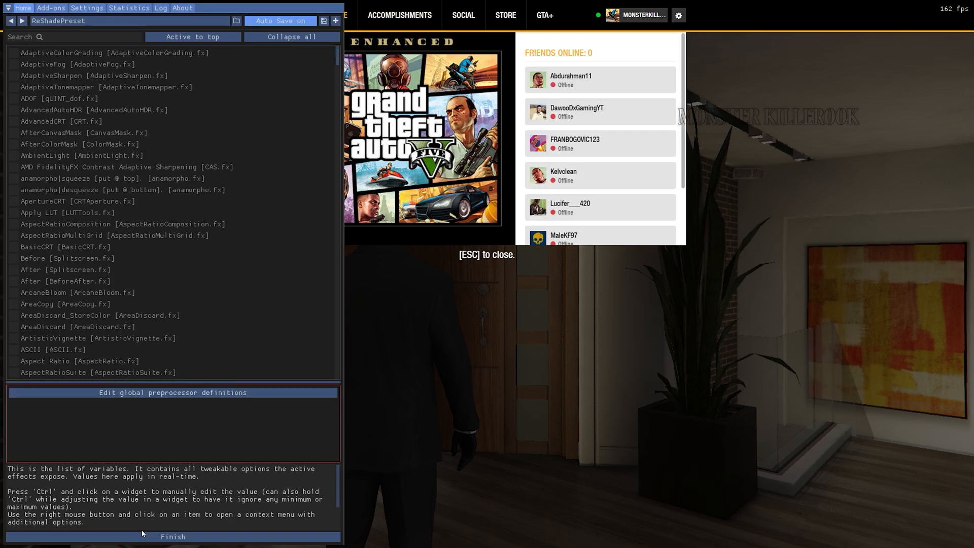
click(172, 536)
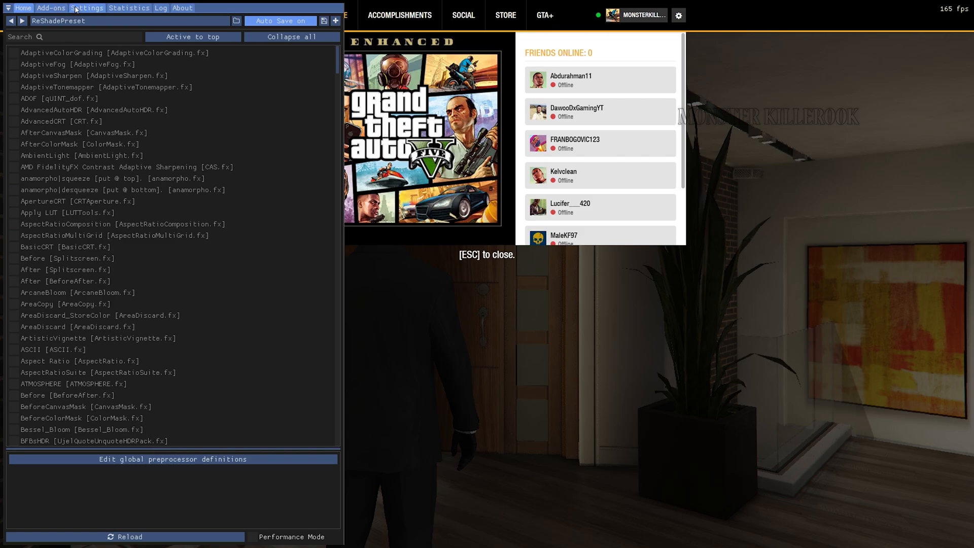
Set ReShade's overlay key to Numpad + and effect toggle key to Numpad -.
click(87, 7)
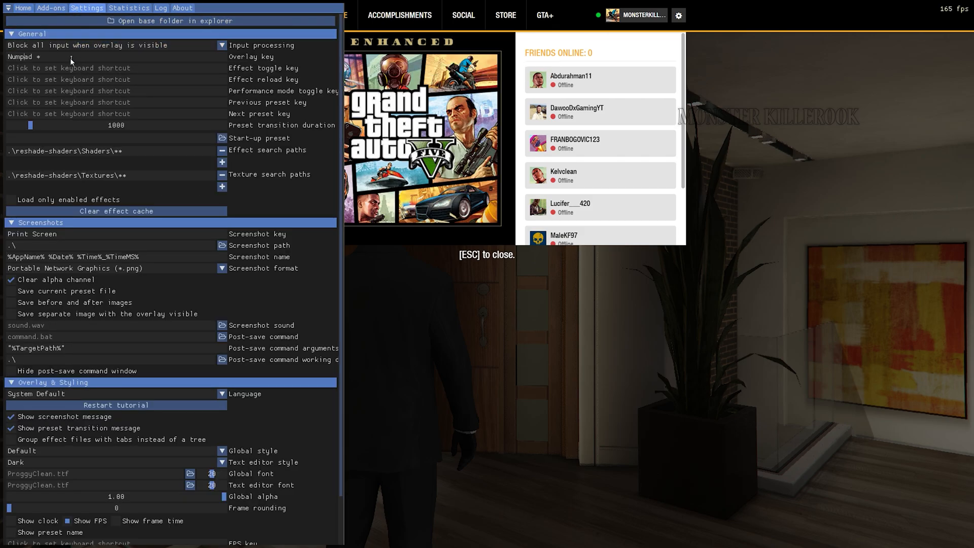
mouse_move(68, 68)
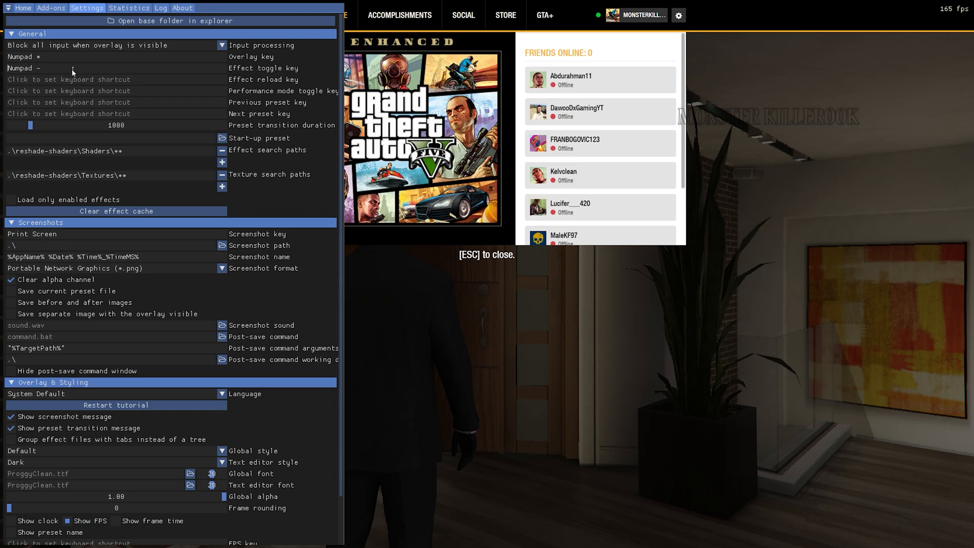
click(24, 7)
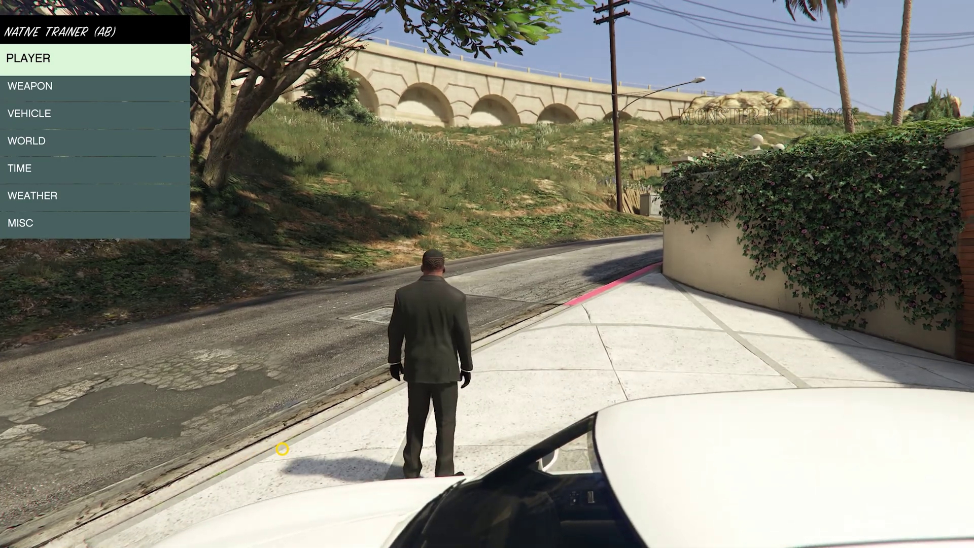
Use the Native Trainer player options to teleport outside to the white car.
click(32, 195)
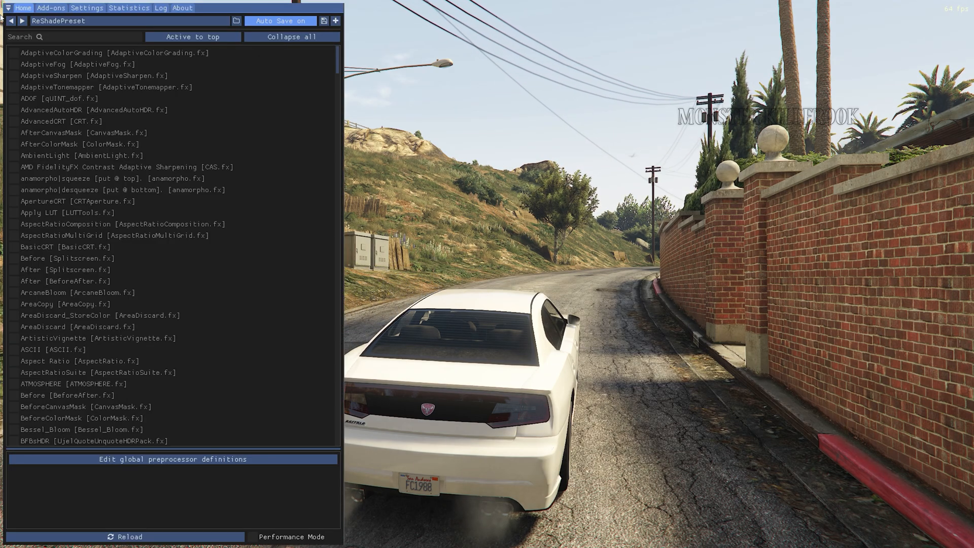
Replace the default preset with MONSTER KILLER00K (V7) Enhanced.ini from the file browser.
click(235, 20)
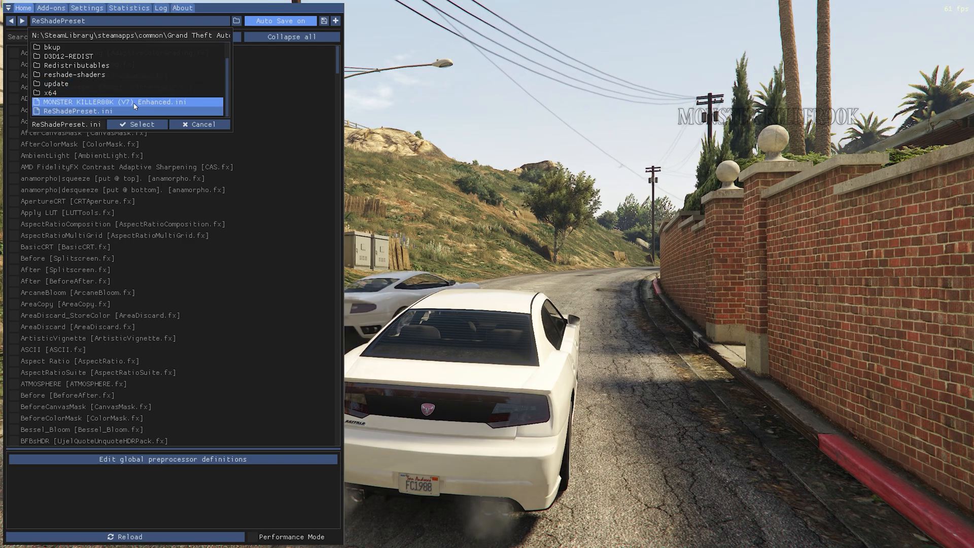
click(137, 124)
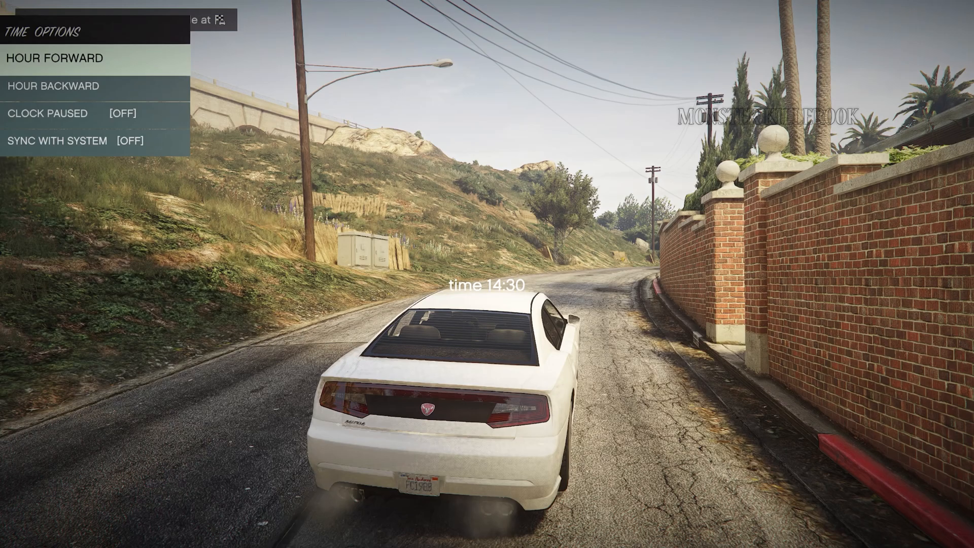
click(55, 59)
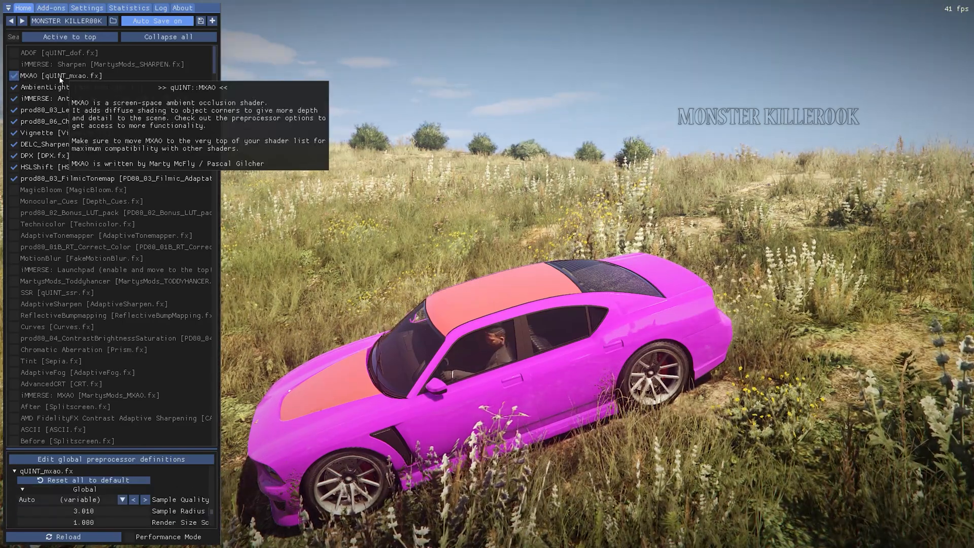
Review MXAO's Sample Quality choices and leave it on Auto.
click(122, 500)
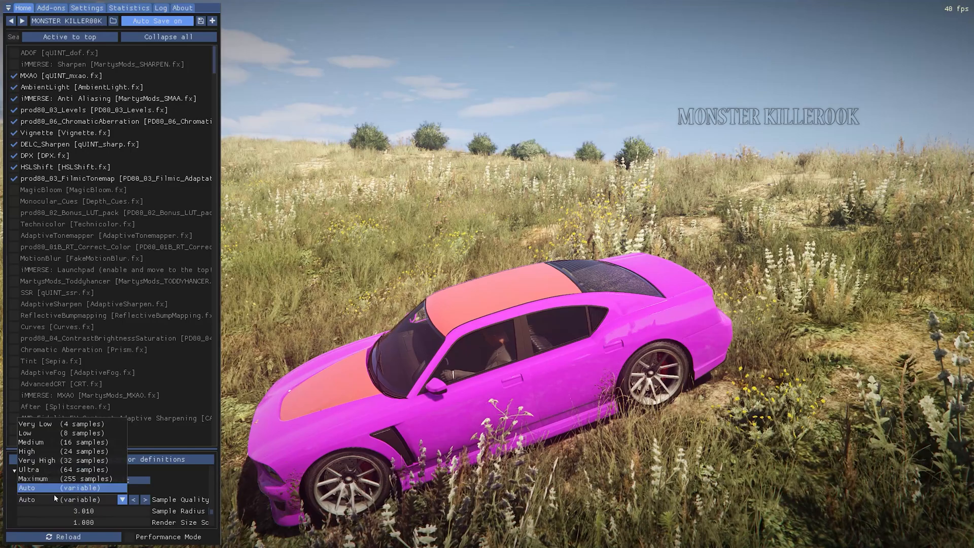
click(33, 478)
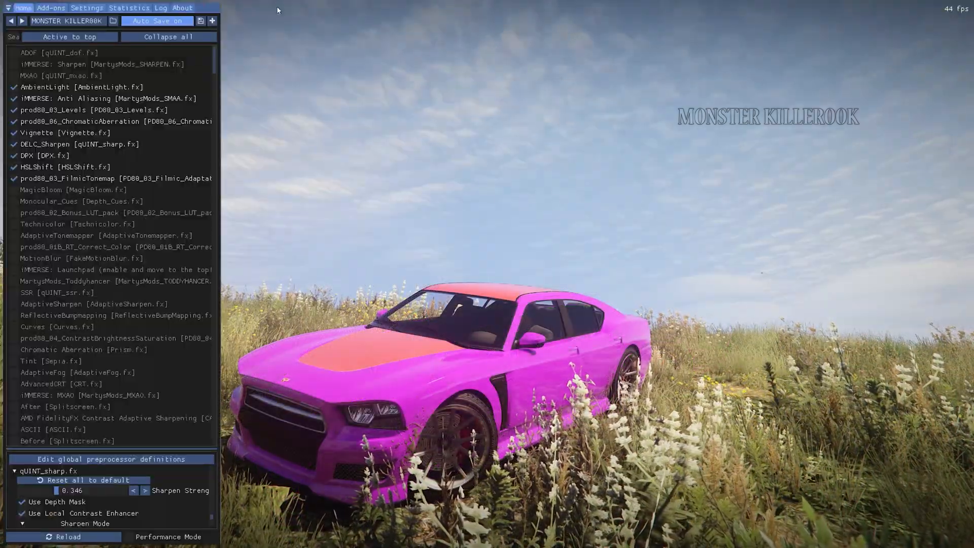
Adjust the qUINT_sharp effect settings in the V7 Enhanced preset.
click(13, 52)
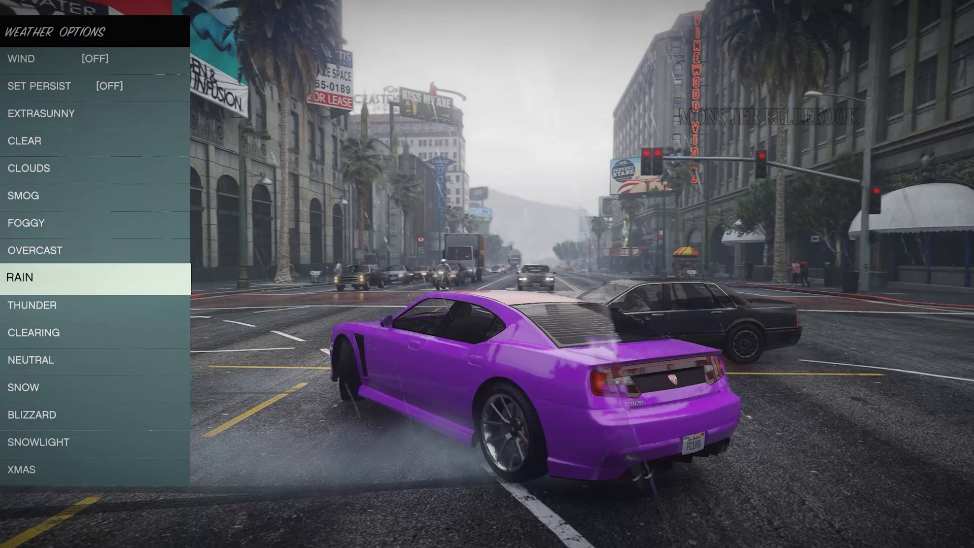
Back out of the trainer's weather list, reopen it and set the weather to Foggy.
key(Home)
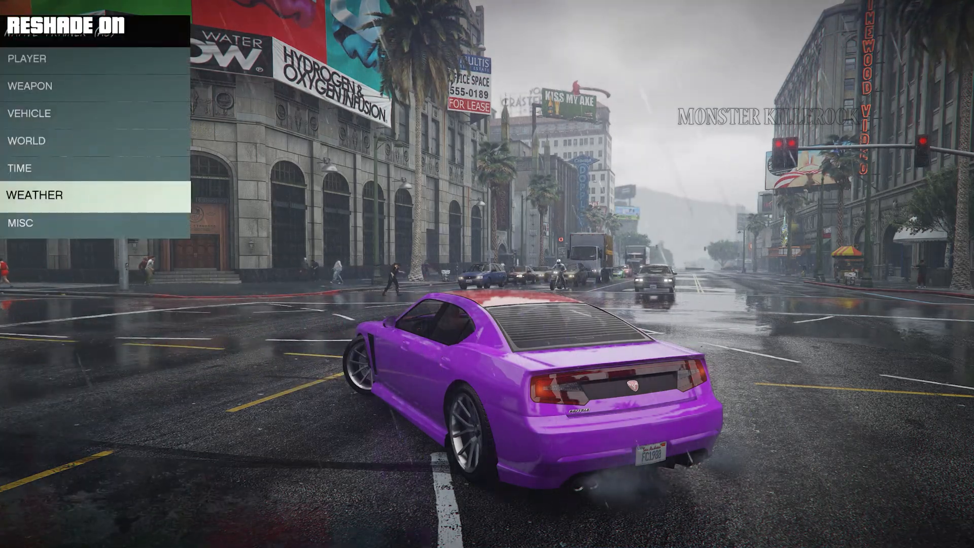
click(37, 195)
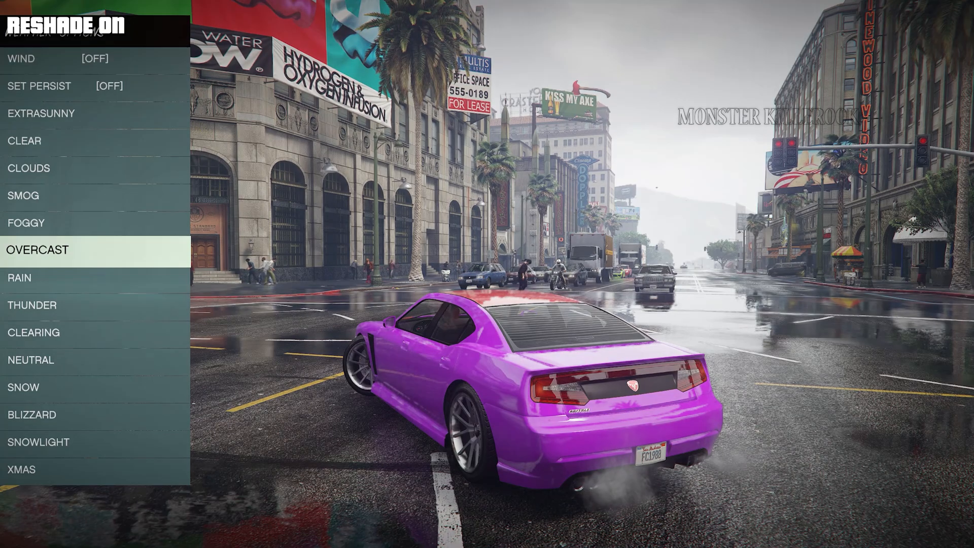
click(26, 222)
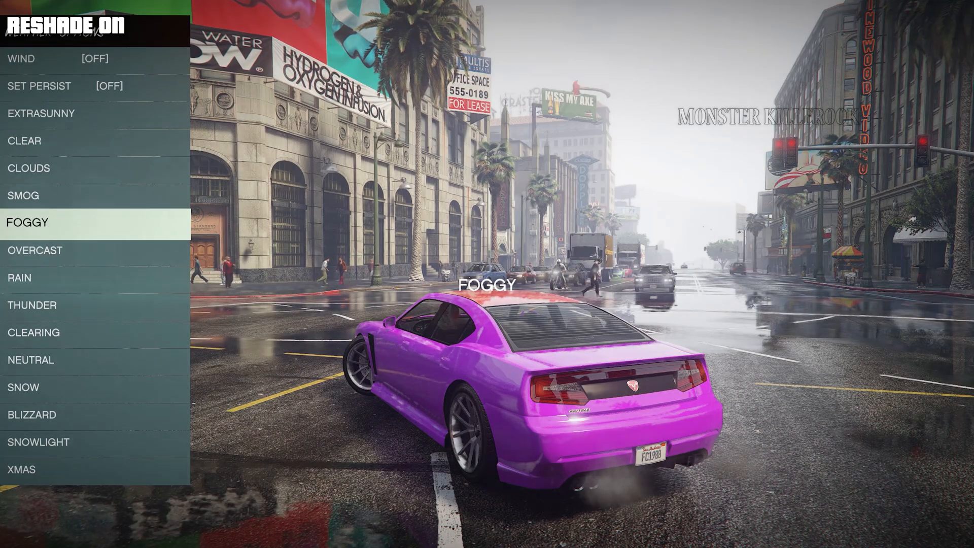